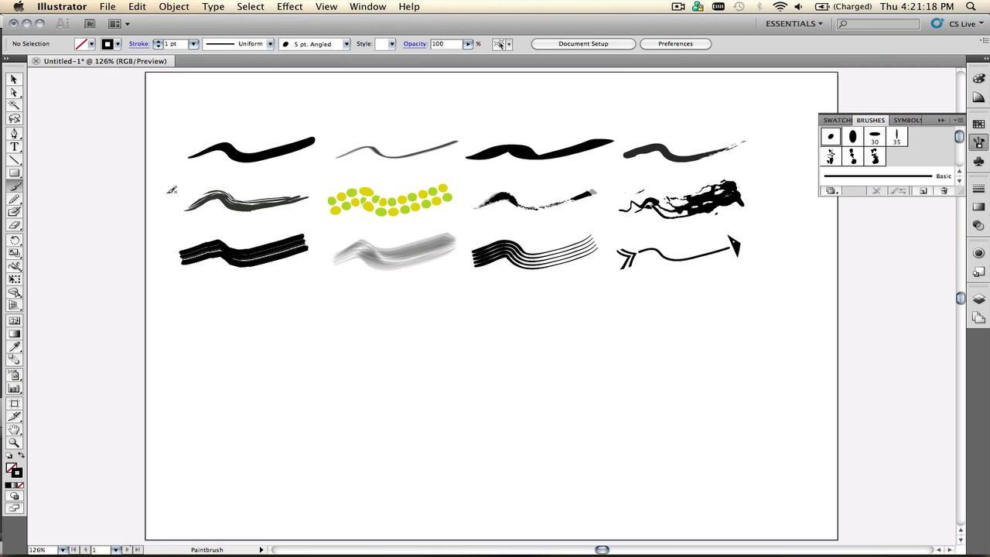
mouse_move(157, 201)
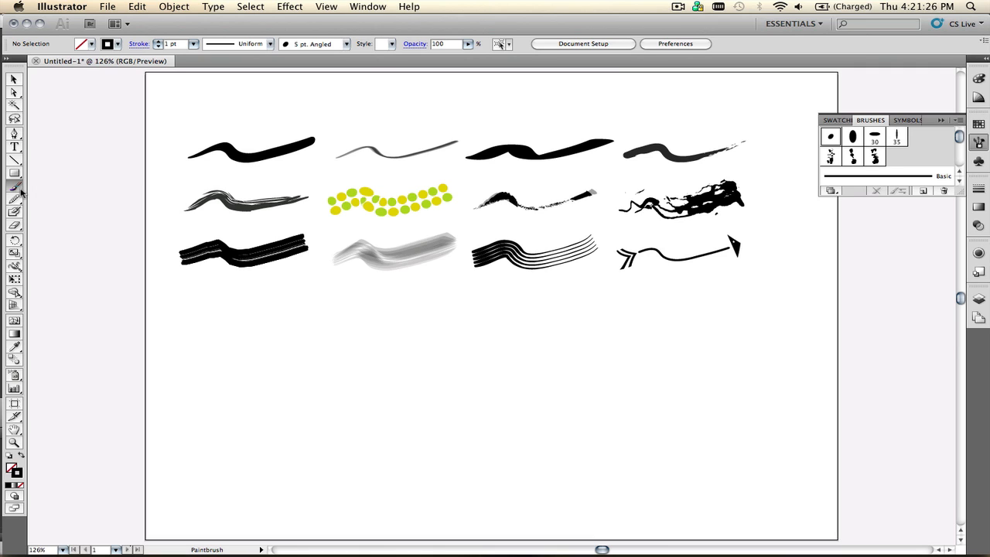
Open Paintbrush Tool Options to view fidelity, smoothness and path-editing settings.
double_click(14, 188)
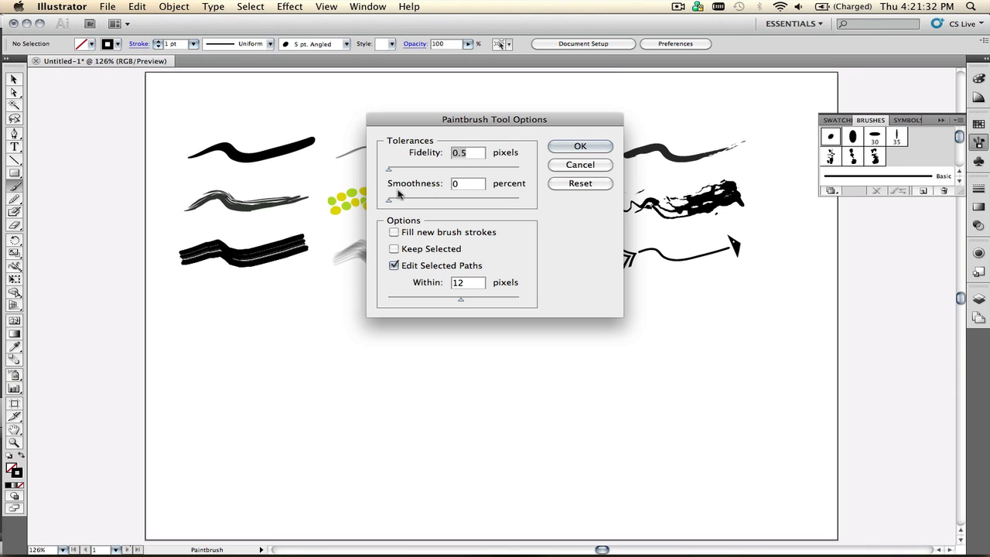
mouse_move(409, 189)
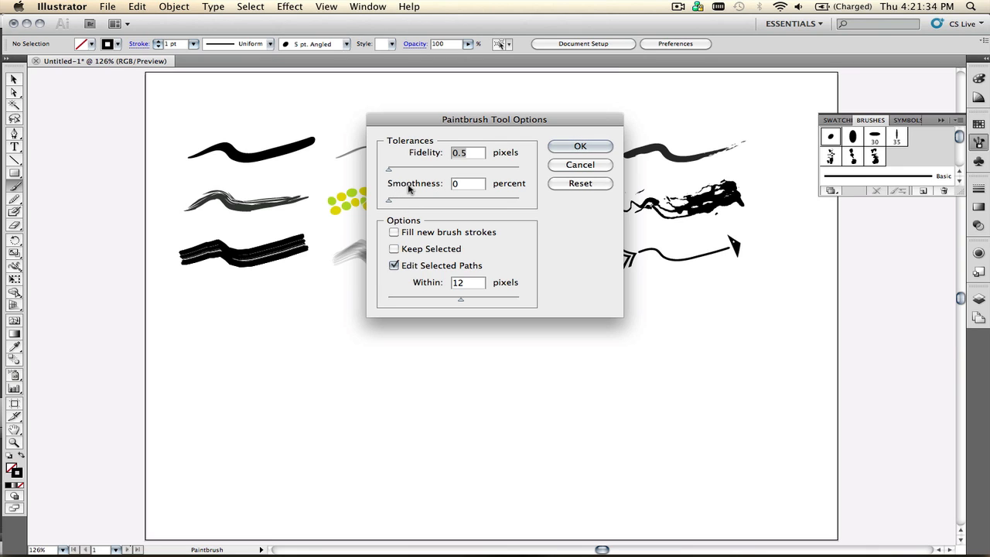
mouse_move(404, 192)
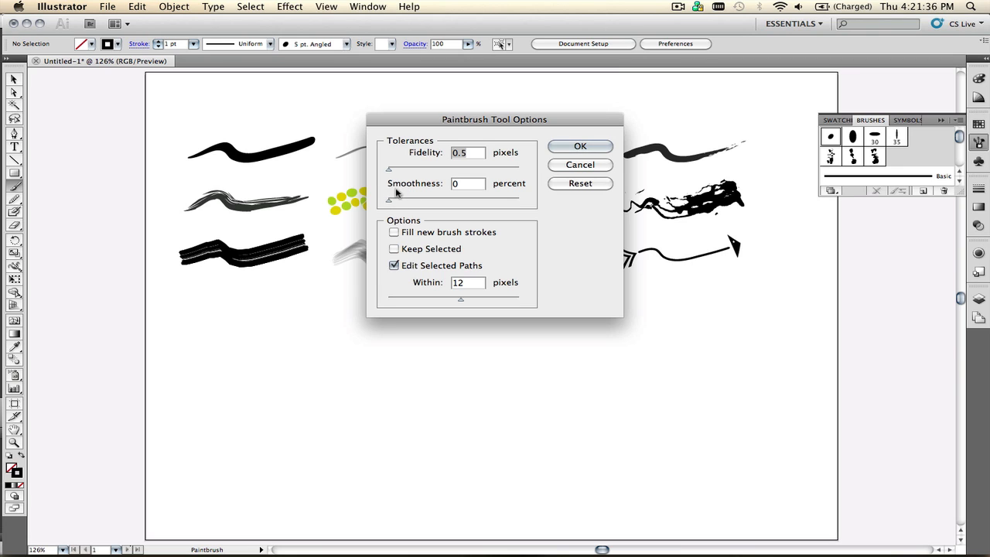
mouse_move(406, 188)
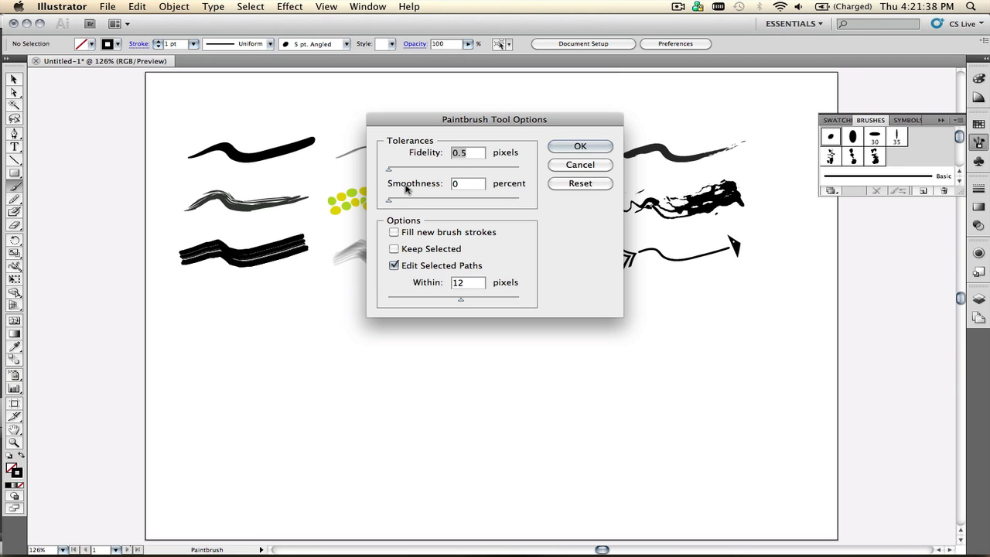
mouse_move(436, 165)
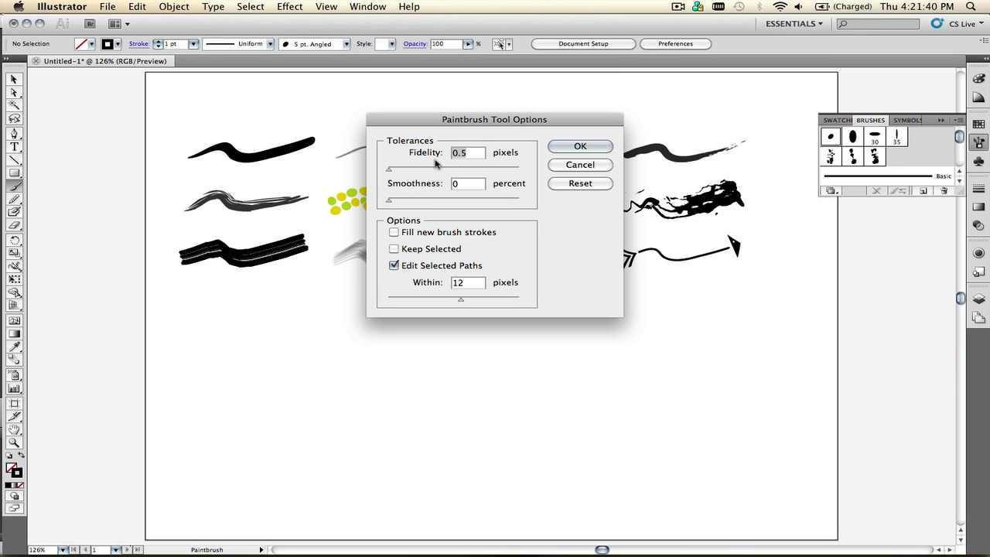
mouse_move(557, 152)
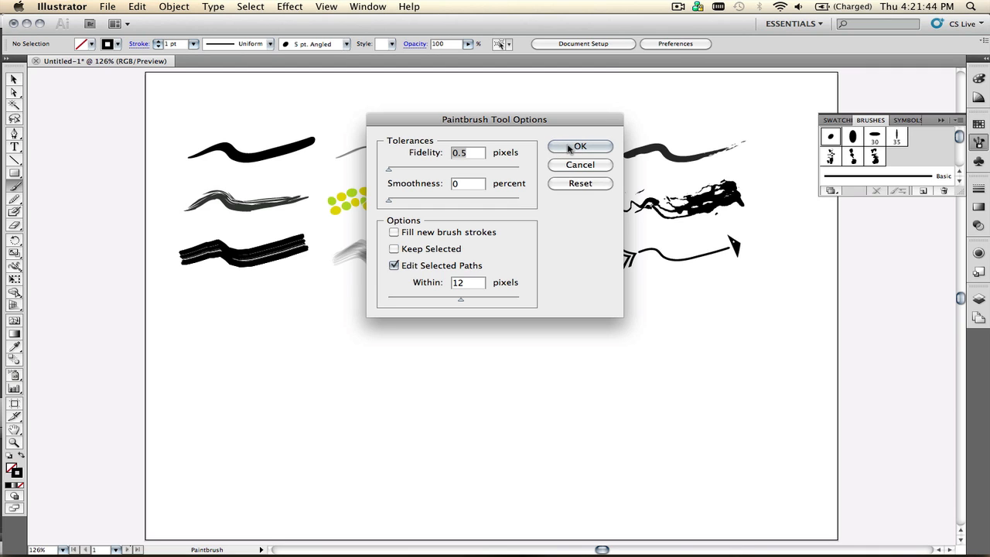
Confirm the Paintbrush options unchanged (fidelity 0.5 px, smoothness 0).
click(580, 146)
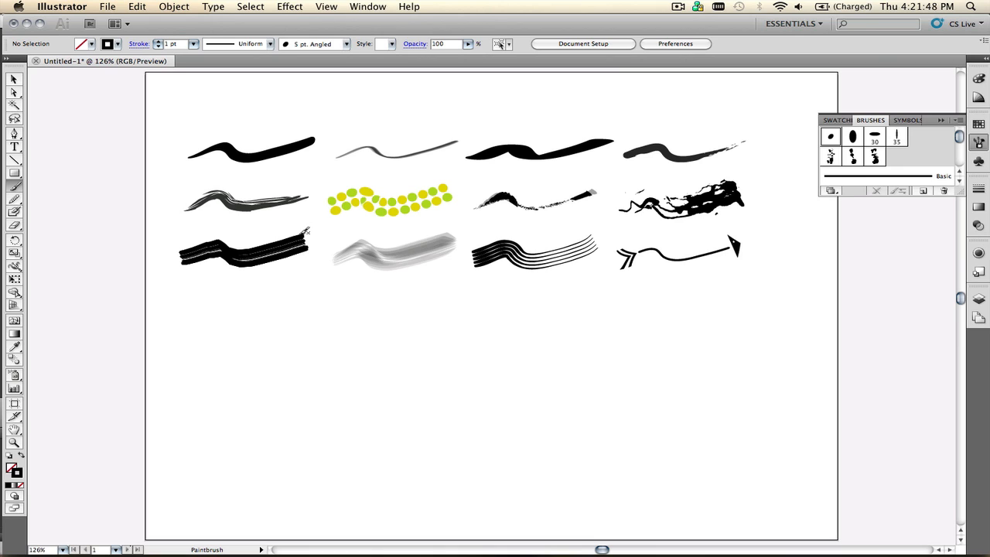
mouse_move(313, 209)
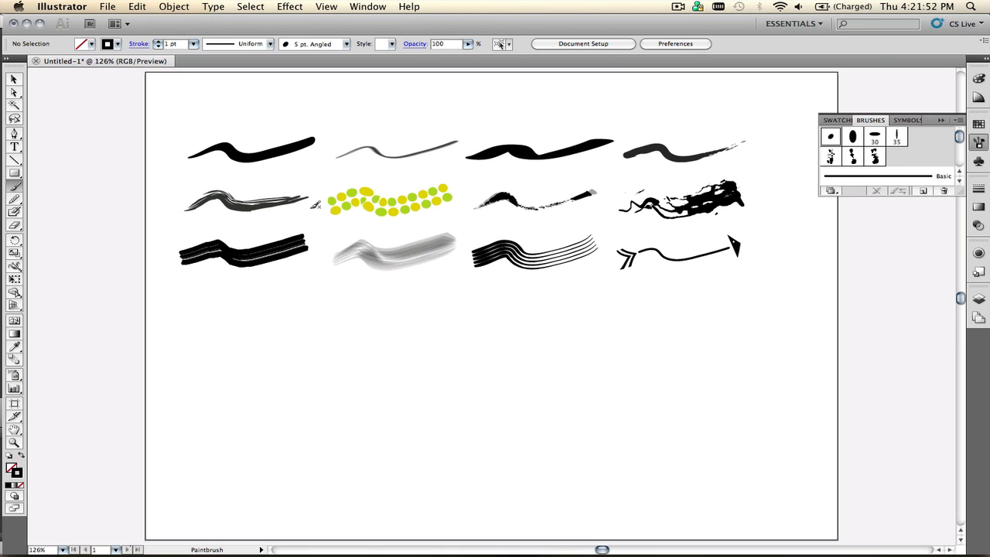
mouse_move(559, 164)
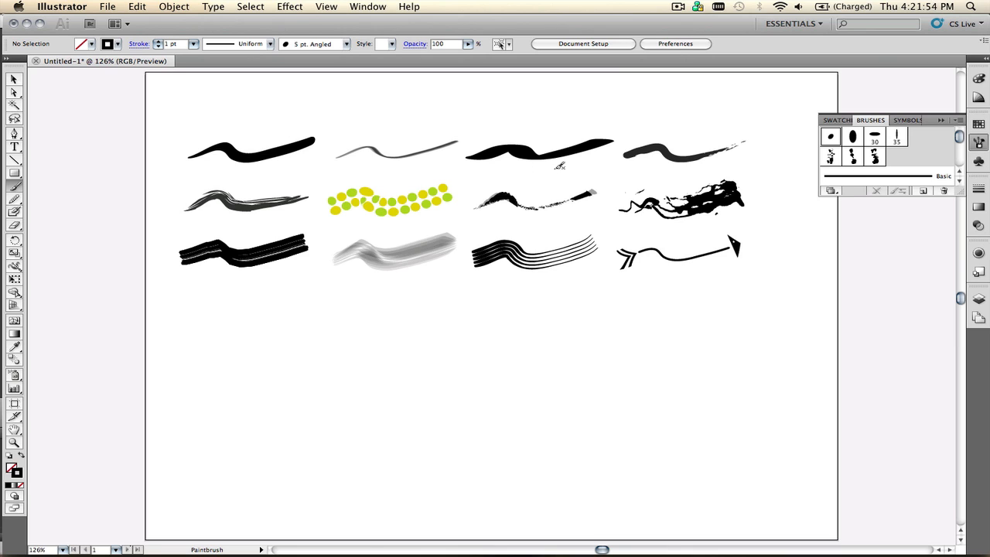
mouse_move(535, 128)
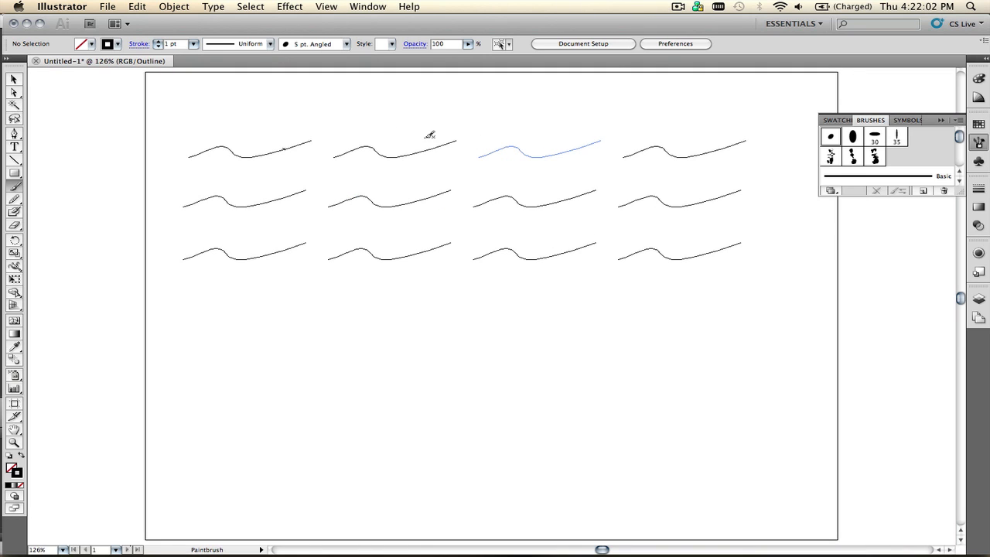
mouse_move(588, 166)
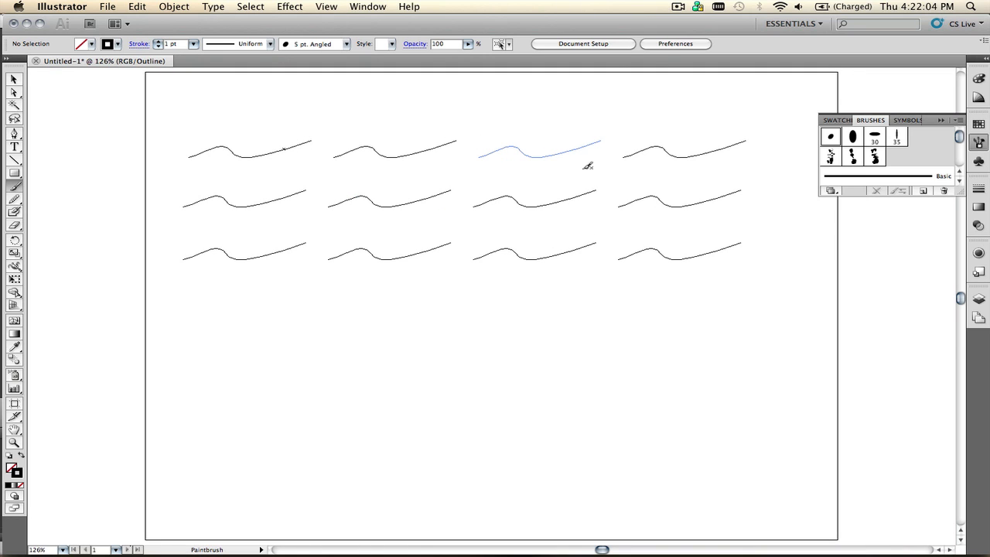
mouse_move(374, 159)
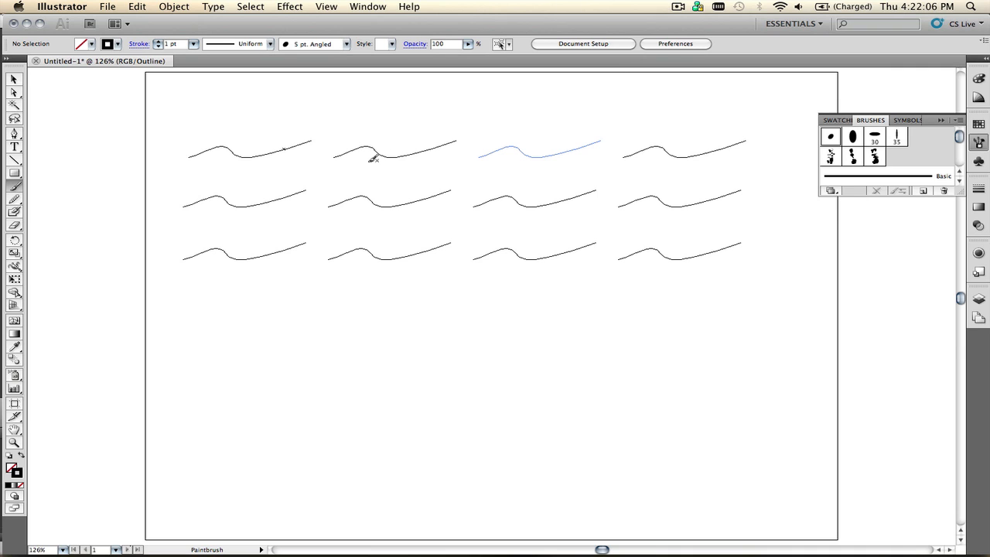
click(326, 7)
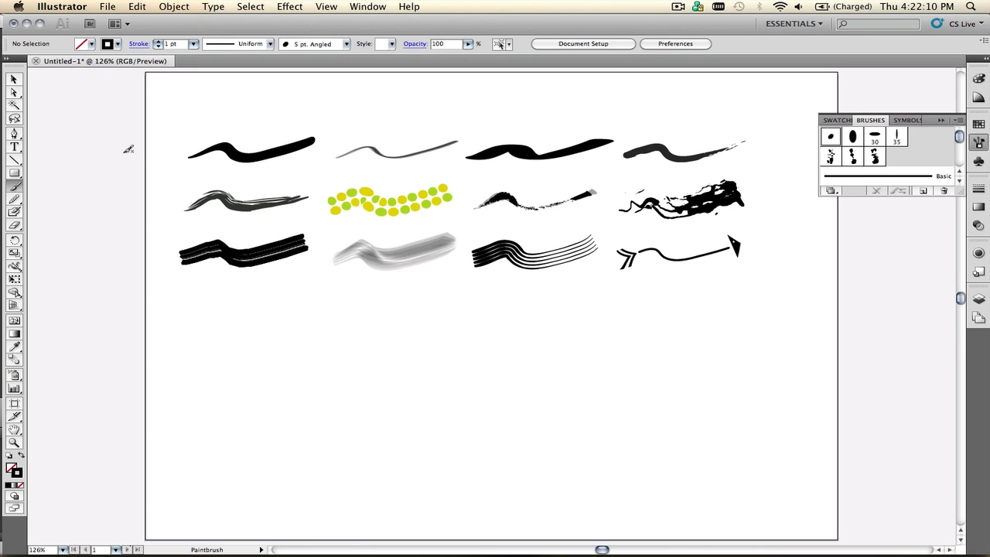
mouse_move(255, 149)
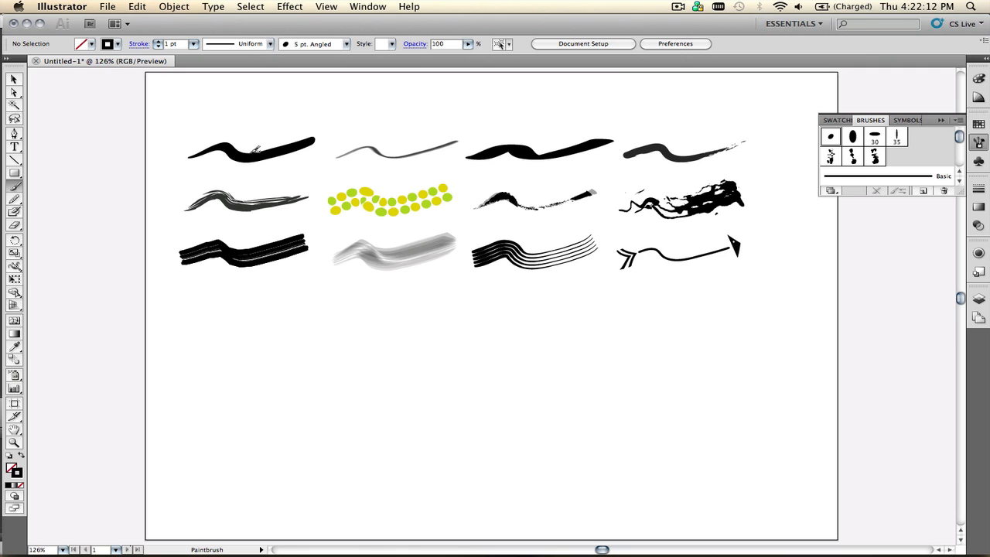
mouse_move(58, 369)
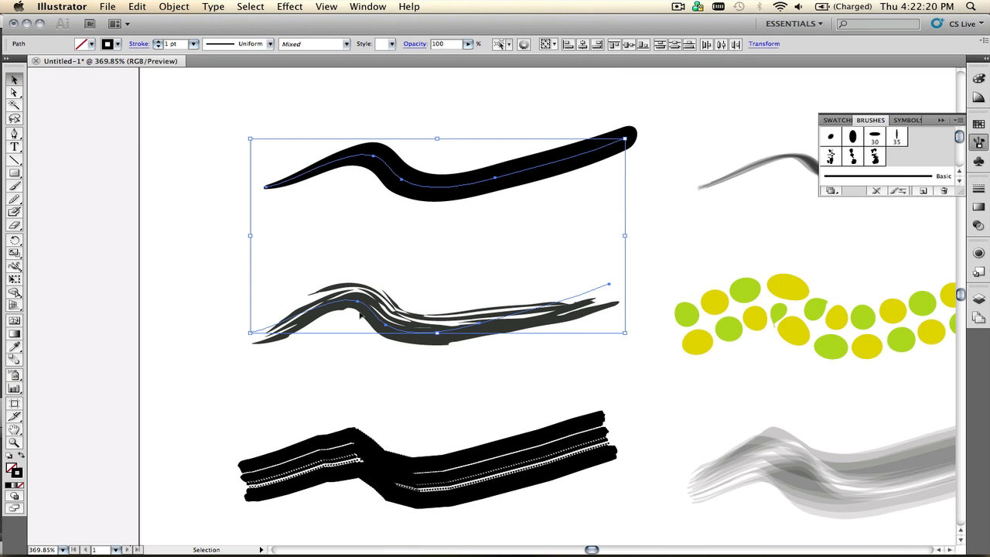
mouse_move(411, 142)
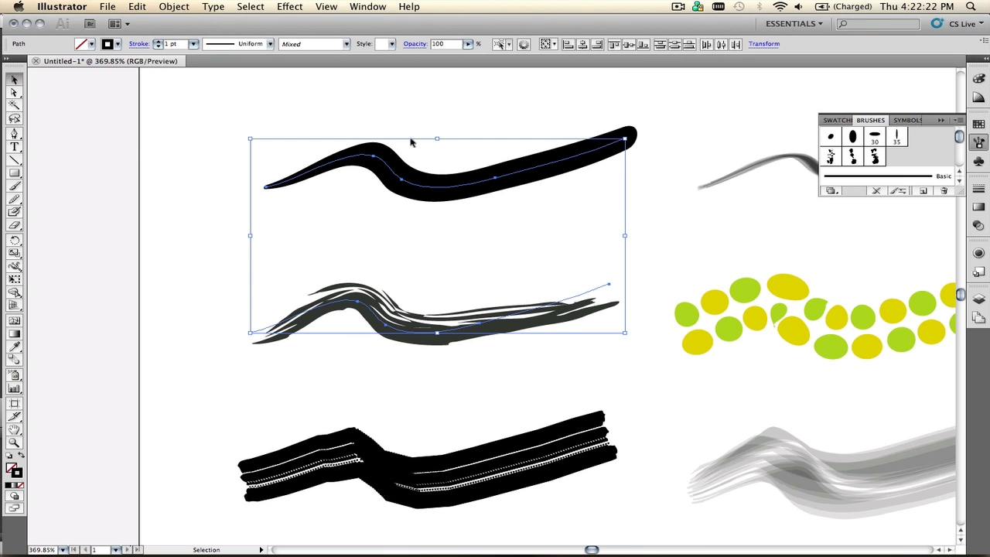
mouse_move(383, 168)
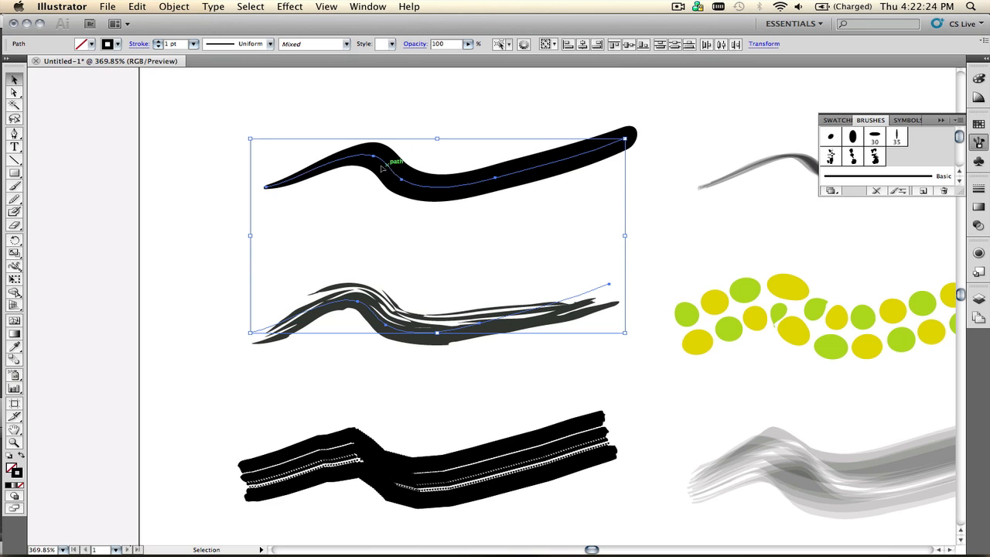
mouse_move(266, 193)
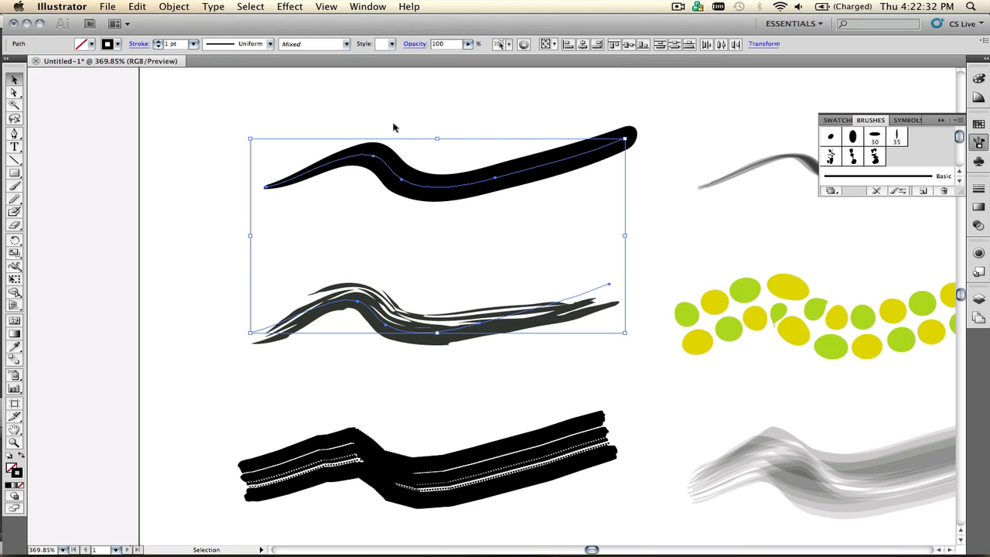
mouse_move(290, 251)
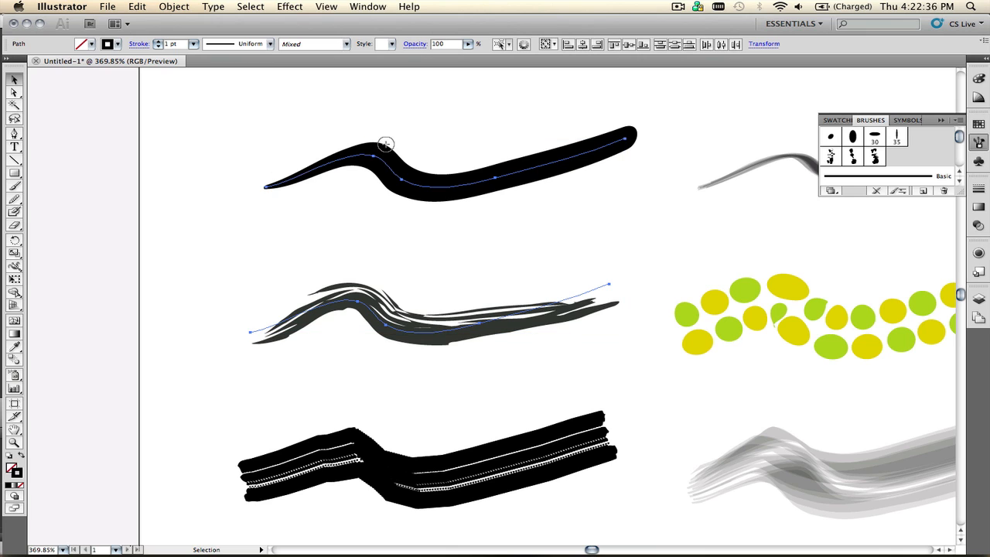
mouse_move(418, 168)
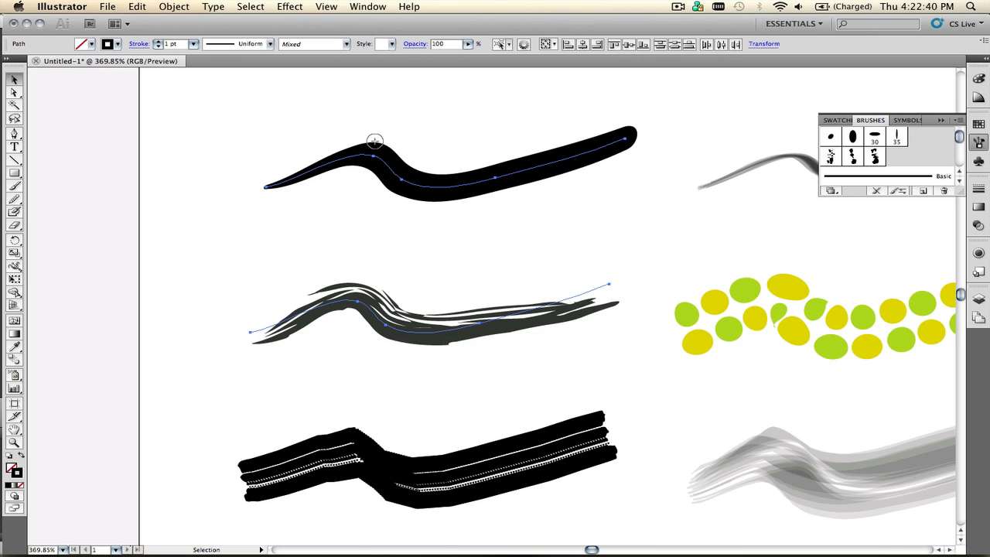
mouse_move(413, 149)
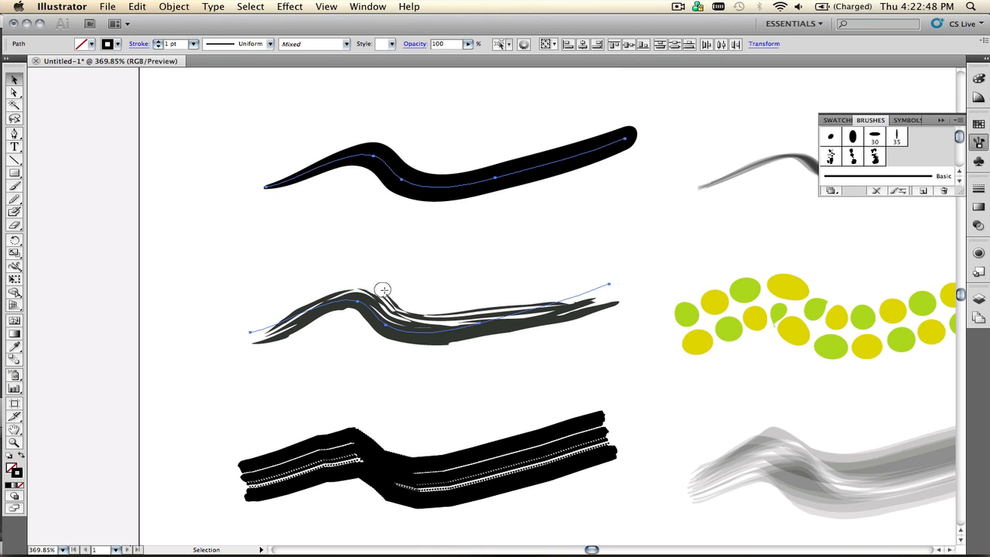
mouse_move(318, 287)
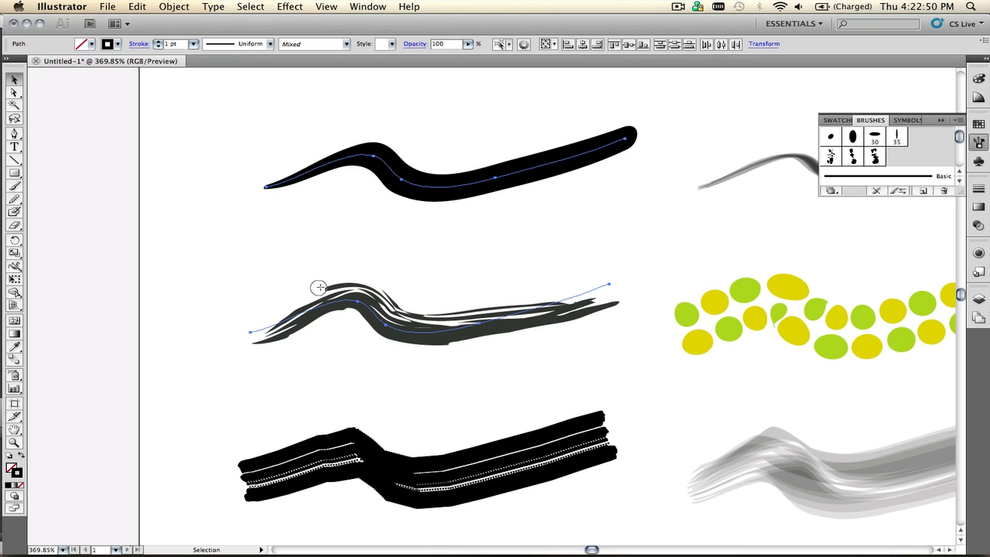
mouse_move(341, 287)
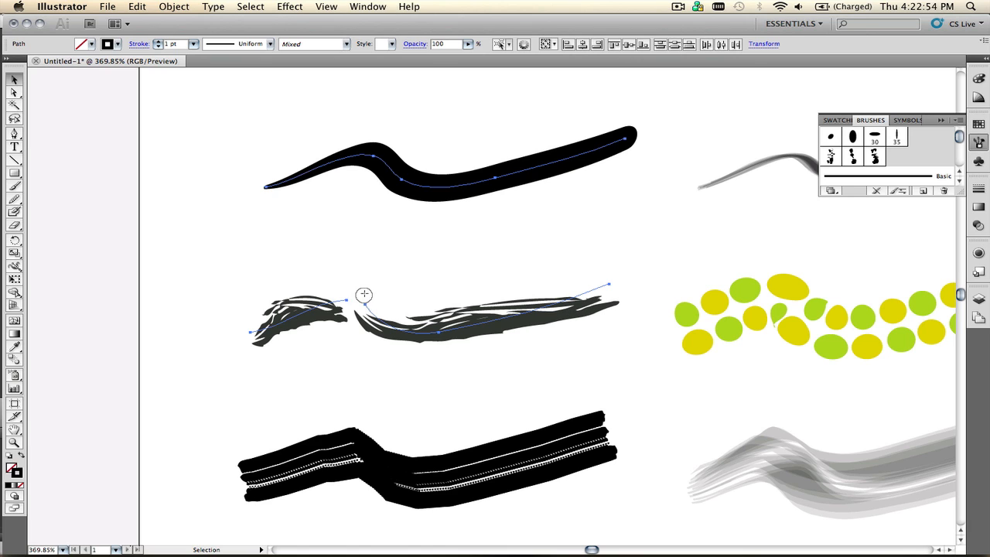
mouse_move(320, 314)
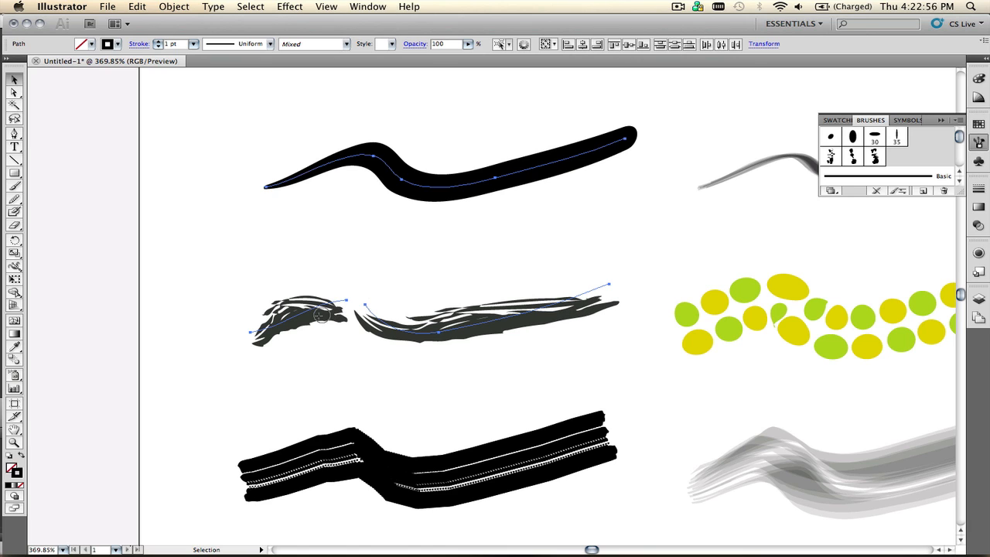
mouse_move(462, 300)
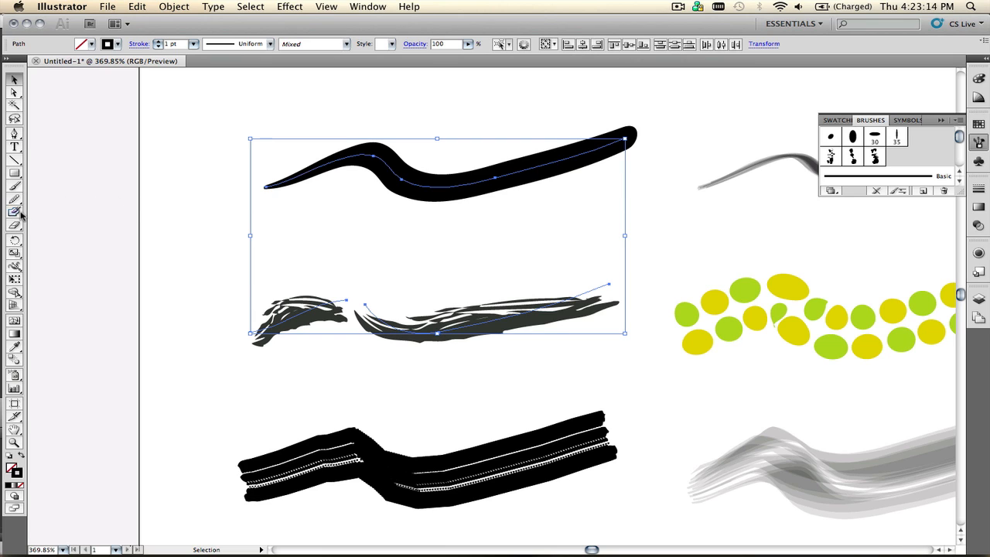
mouse_move(78, 215)
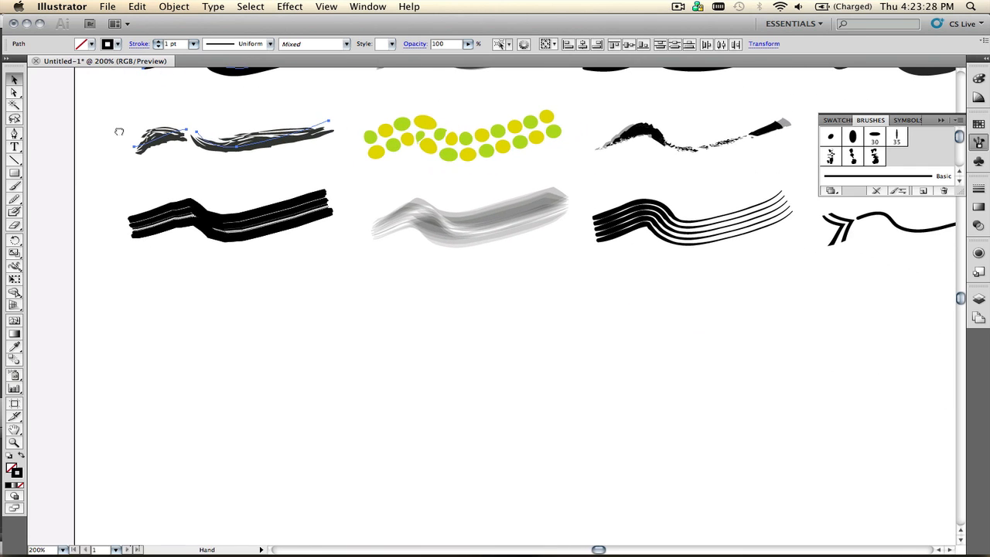
Select the Blob Brush and review its tool options without changing them.
click(15, 213)
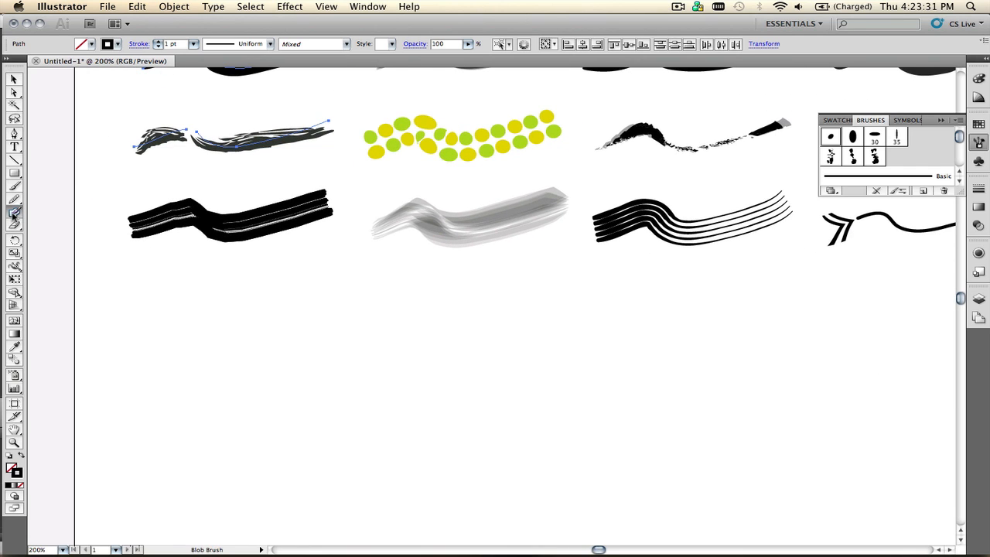
double_click(14, 211)
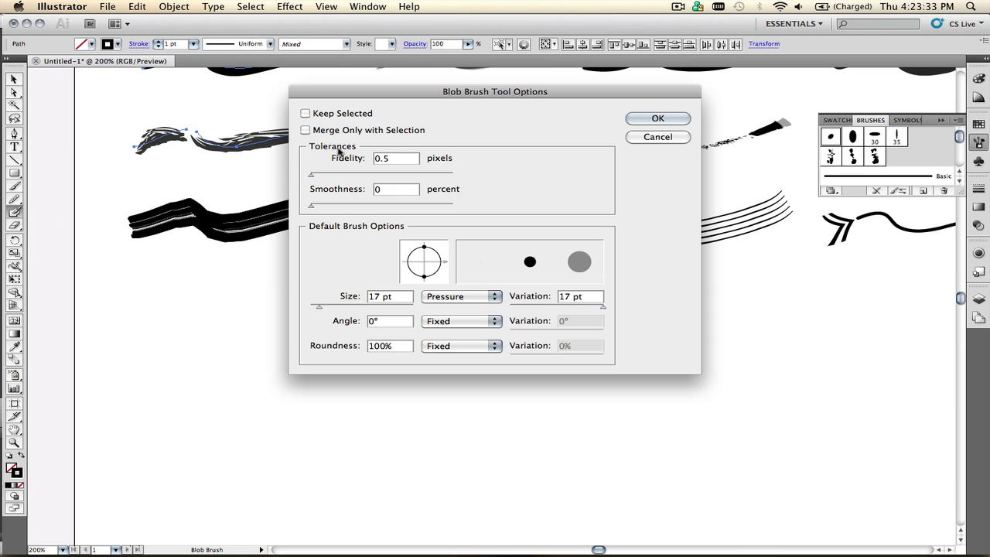
mouse_move(357, 223)
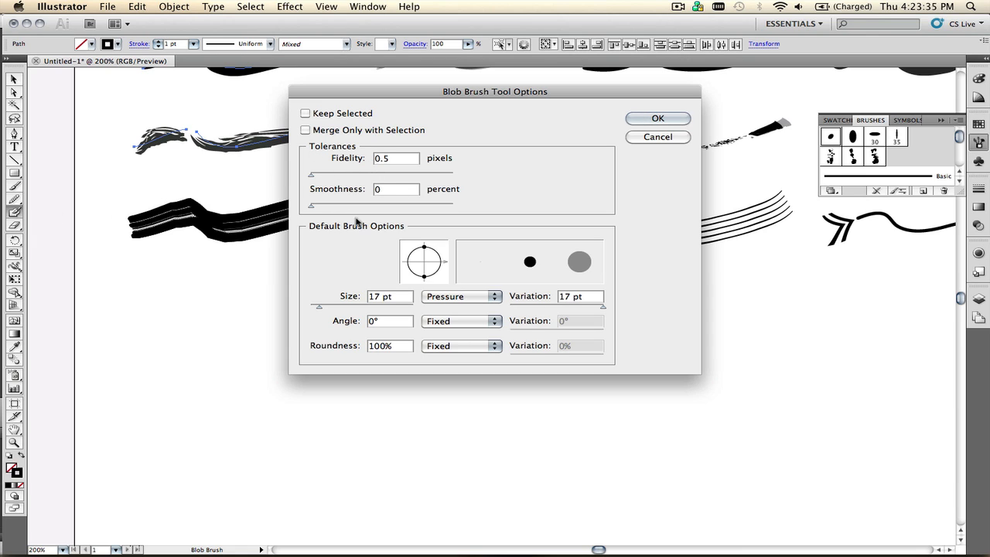
mouse_move(364, 302)
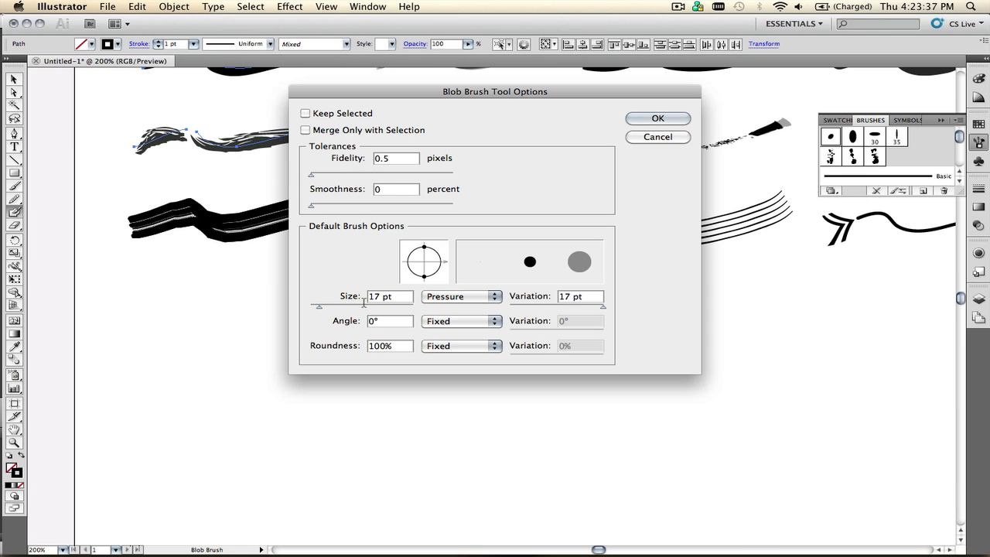
mouse_move(563, 233)
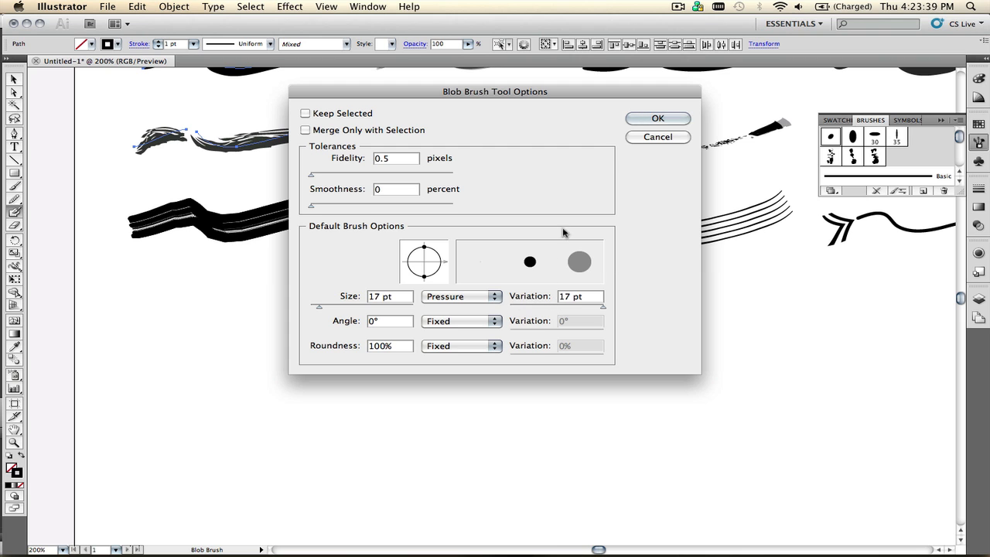
click(657, 117)
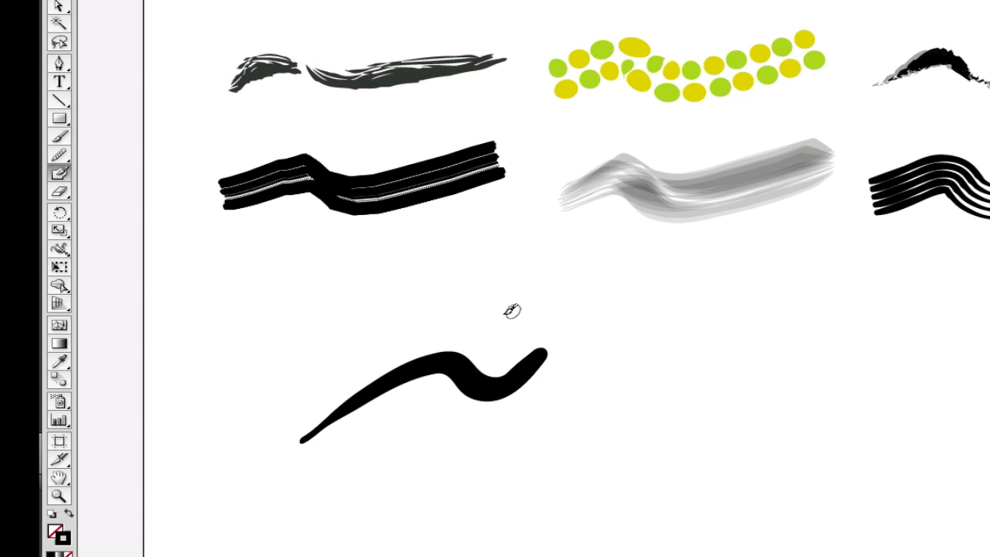
mouse_move(280, 156)
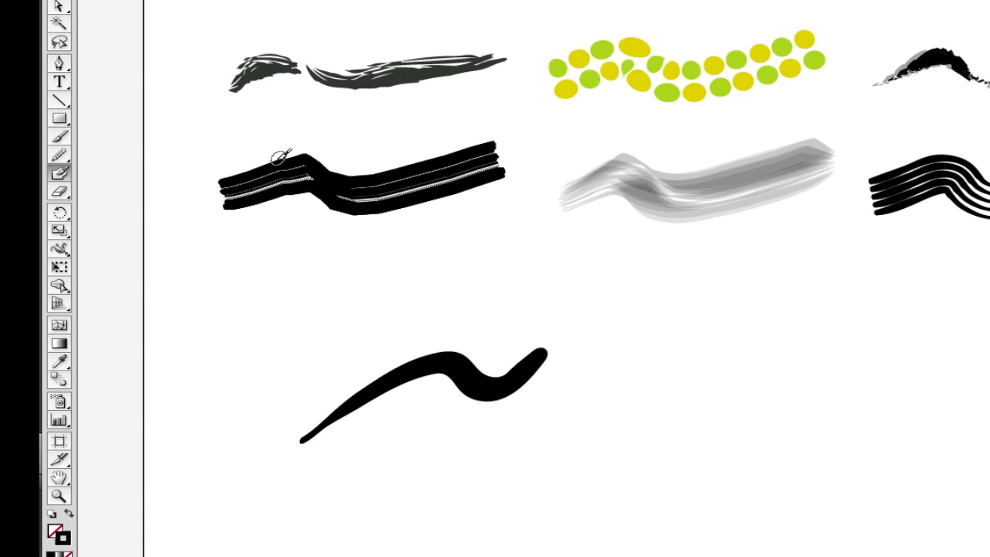
mouse_move(74, 6)
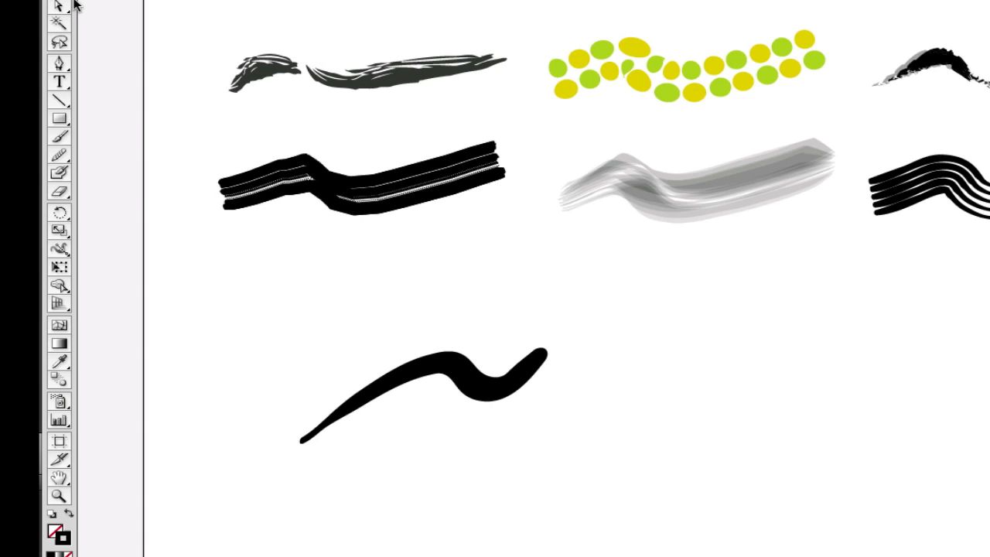
Paint a black Blob Brush swoosh below the strokes and thicken its middle.
click(422, 387)
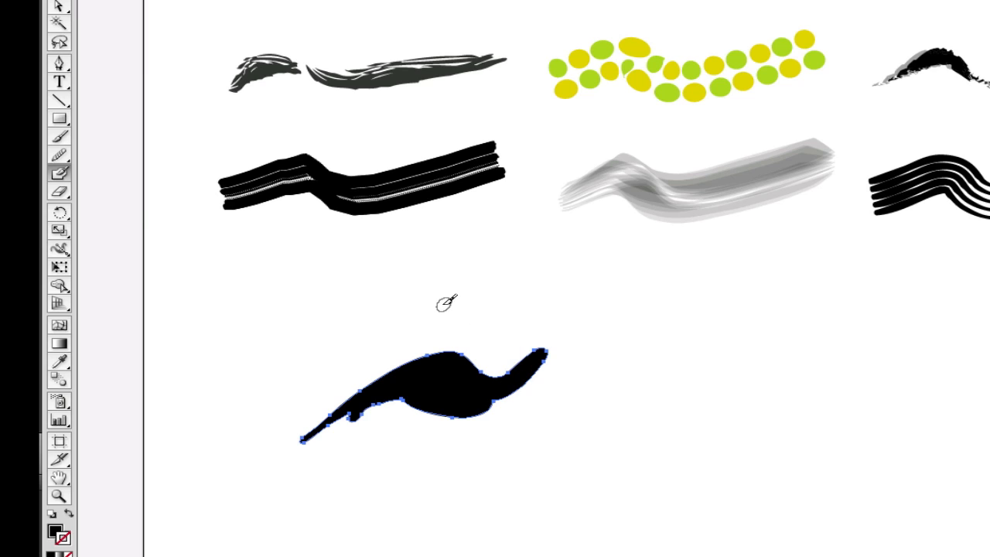
mouse_move(379, 313)
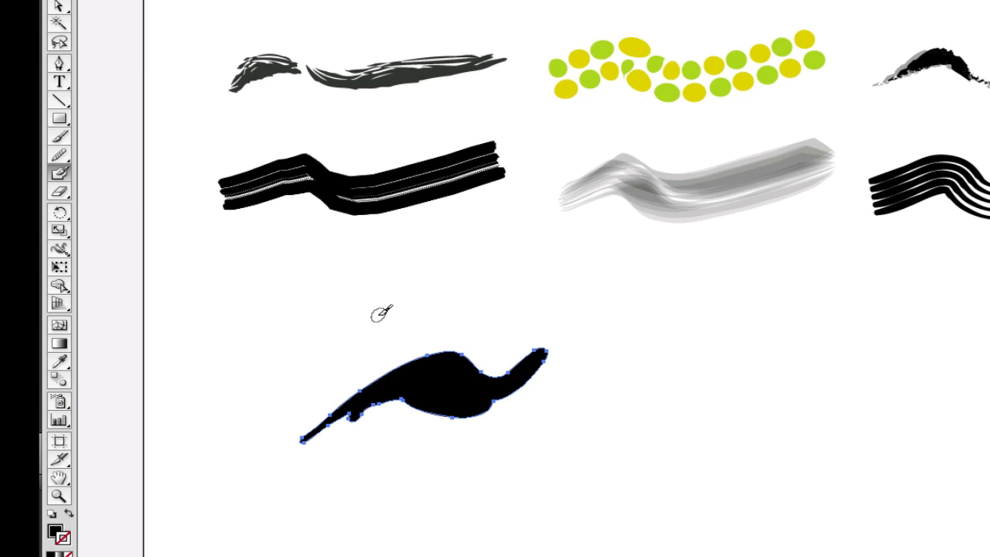
mouse_move(346, 407)
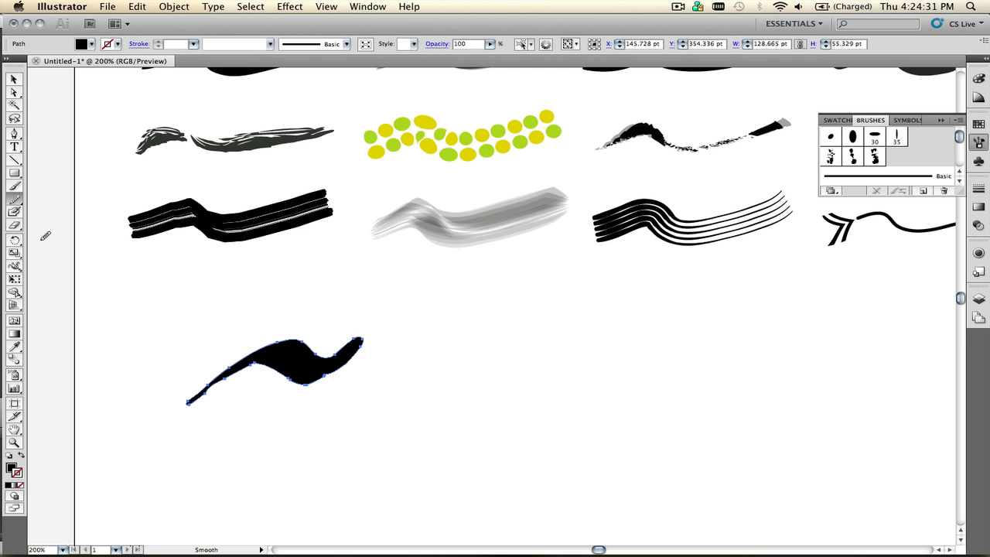
mouse_move(56, 210)
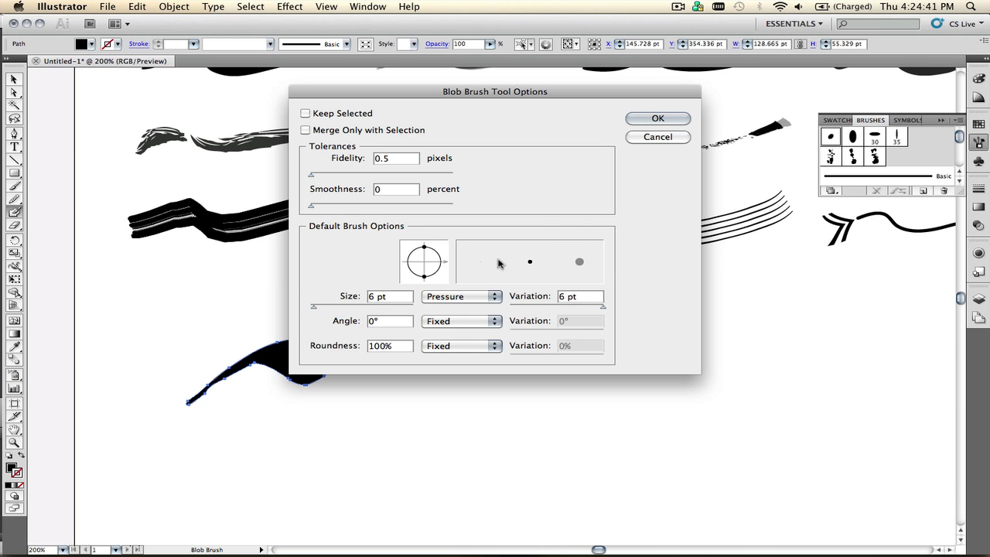
Confirm the Blob Brush size of 6 pt and close its options.
click(658, 118)
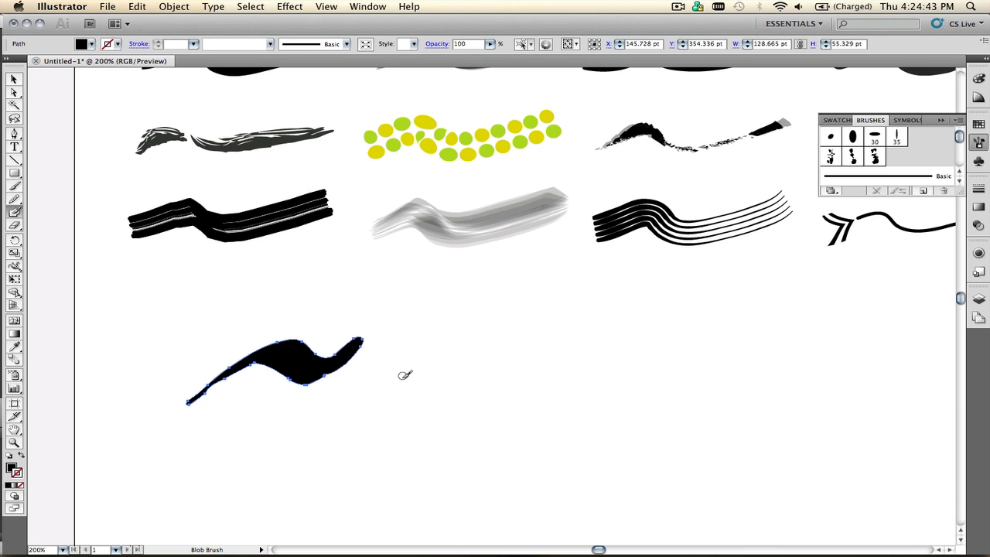